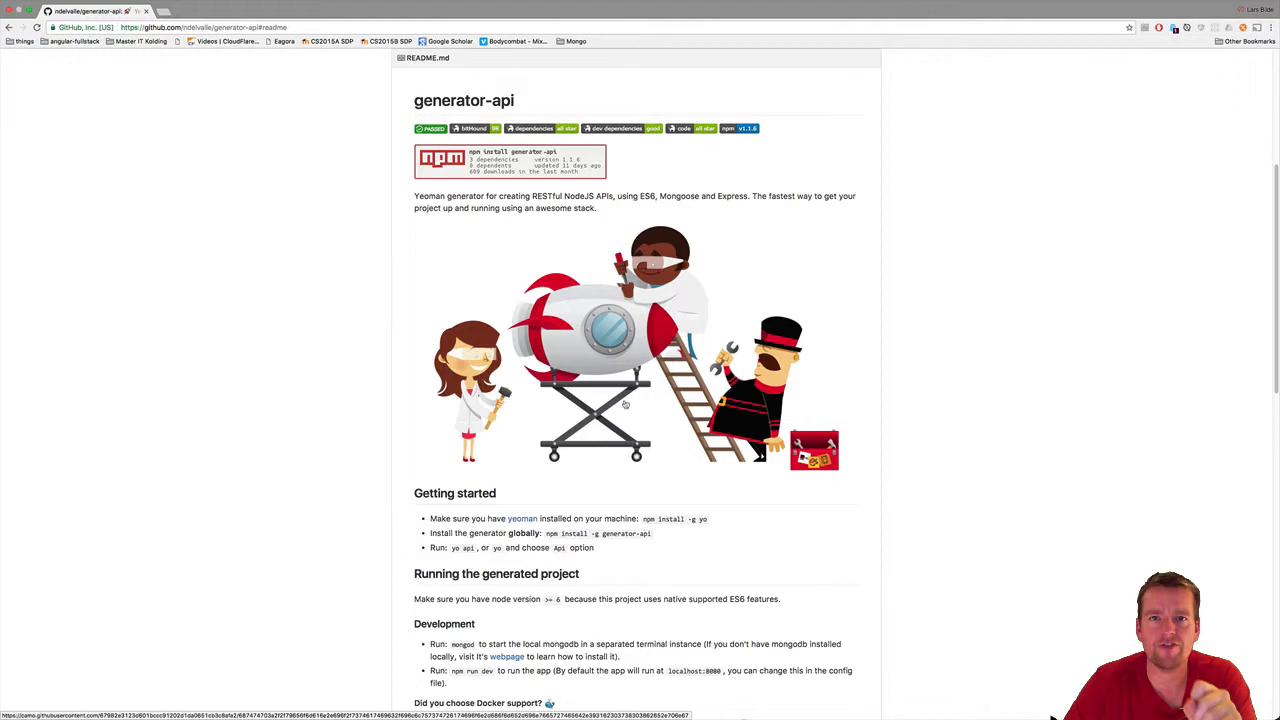
mouse_move(682, 533)
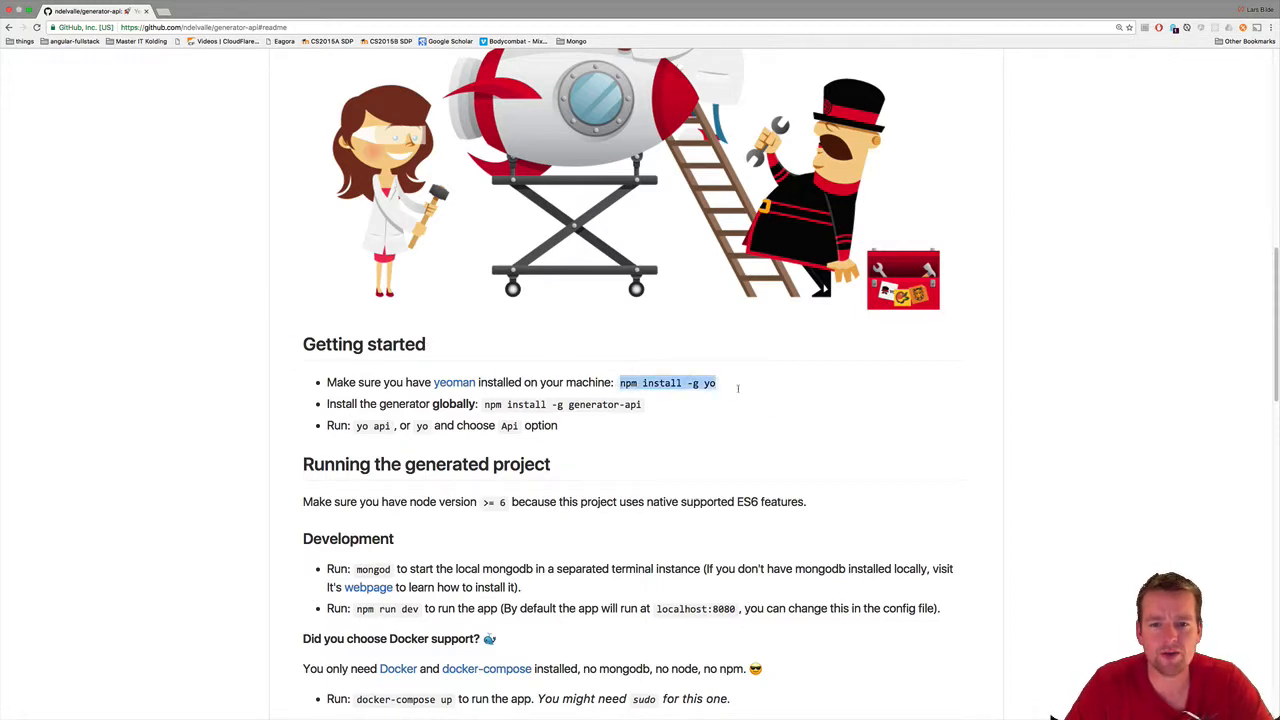
- Install Yeoman globally with 'npm install -g yo' in the Node.js command prompt
click(344, 700)
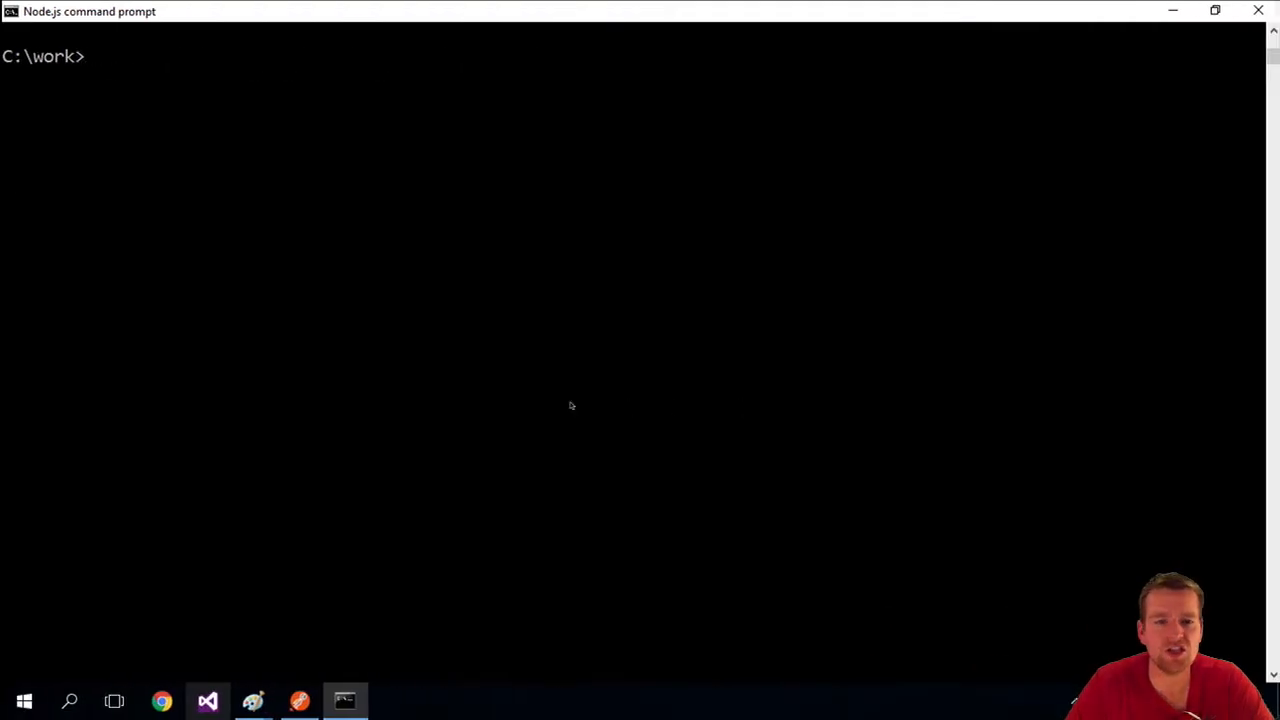
text(npm install -g yo)
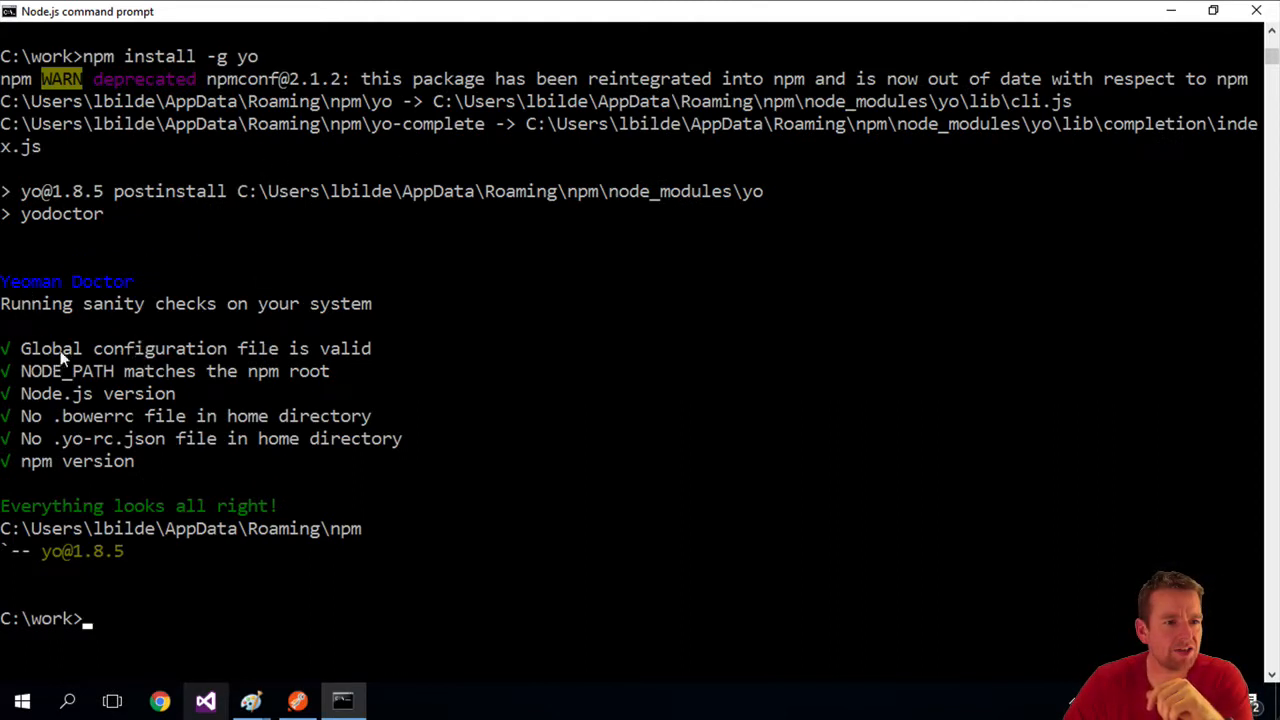
mouse_move(290, 146)
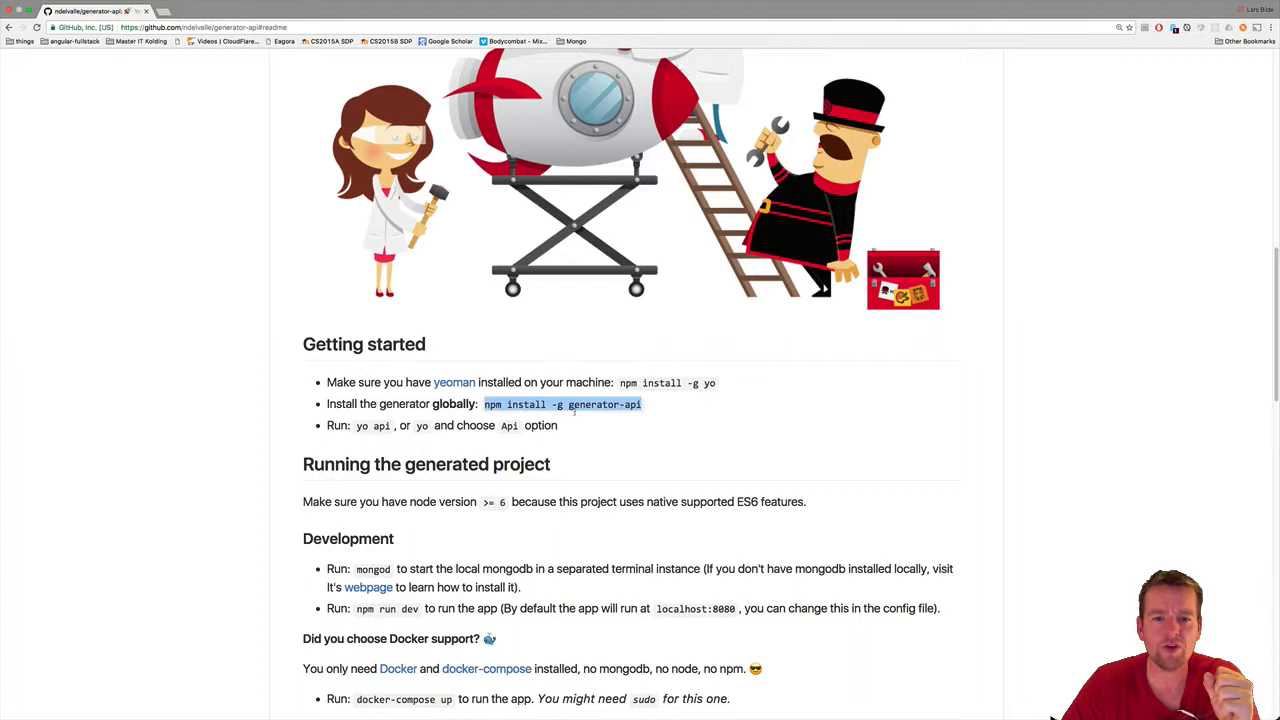
mouse_move(588, 420)
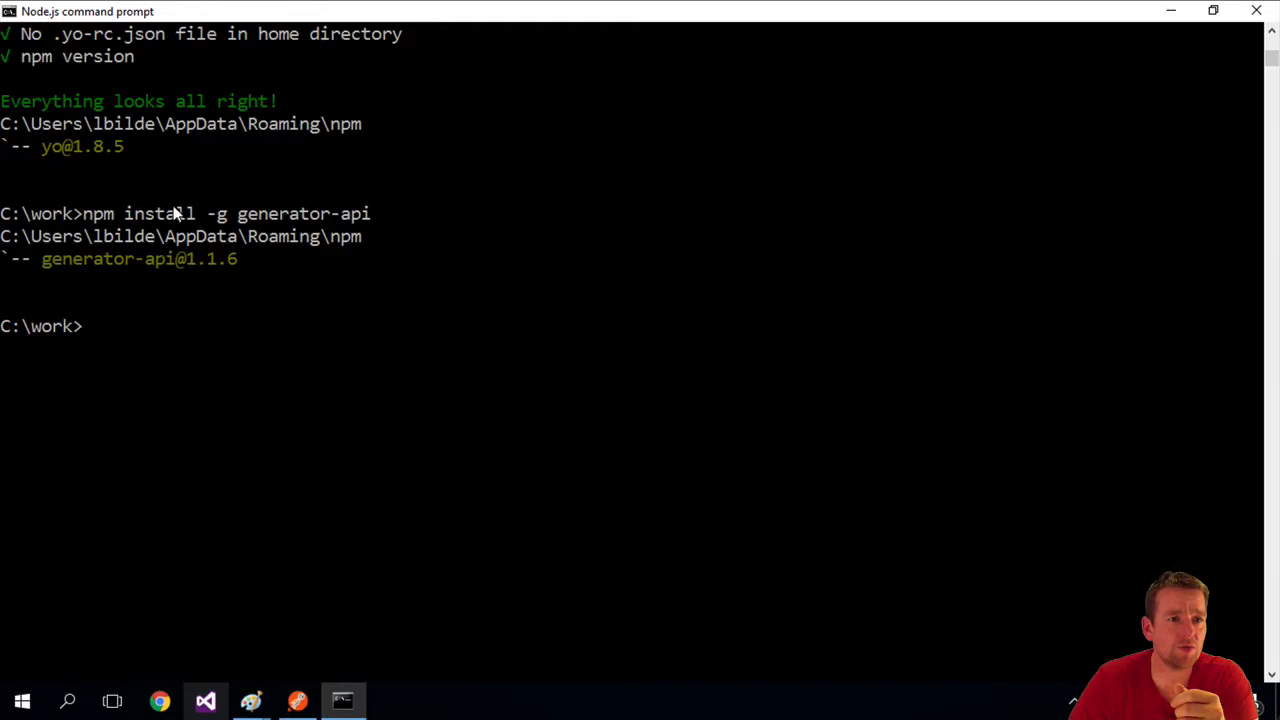
mouse_move(406, 404)
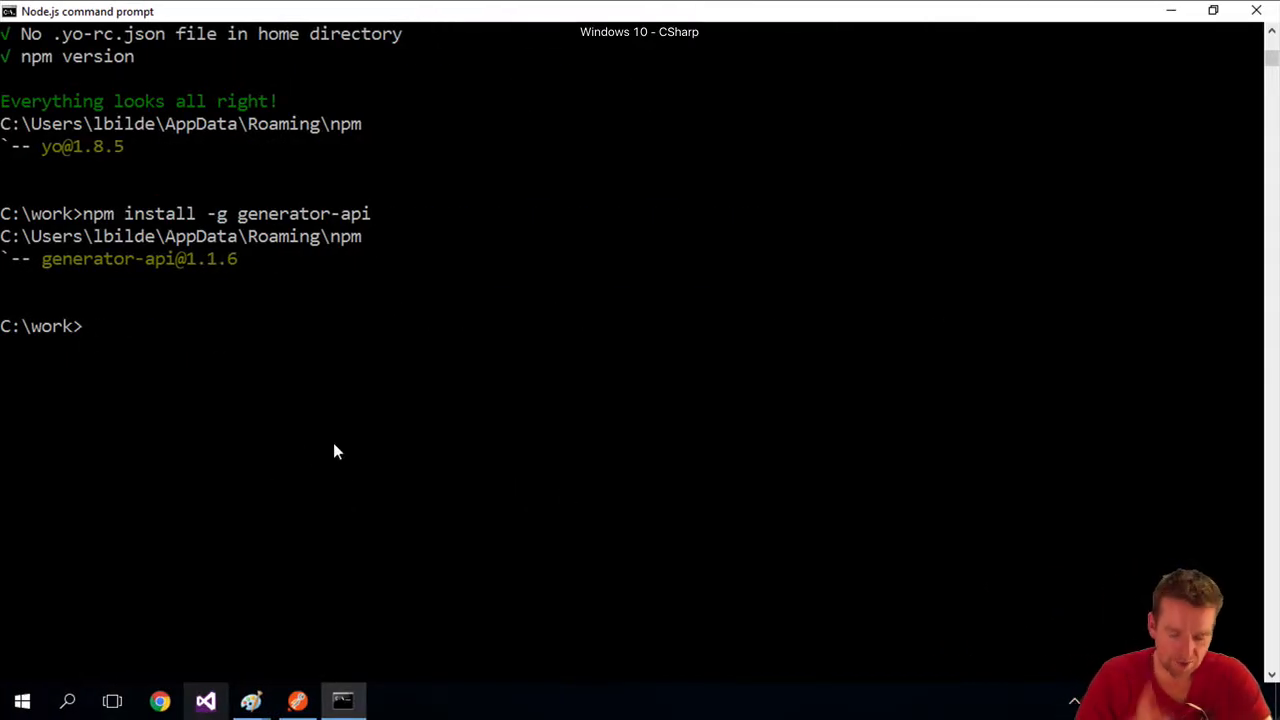
- Create a restApiYoeman folder with mkdir and cd into it
text(mkdir)
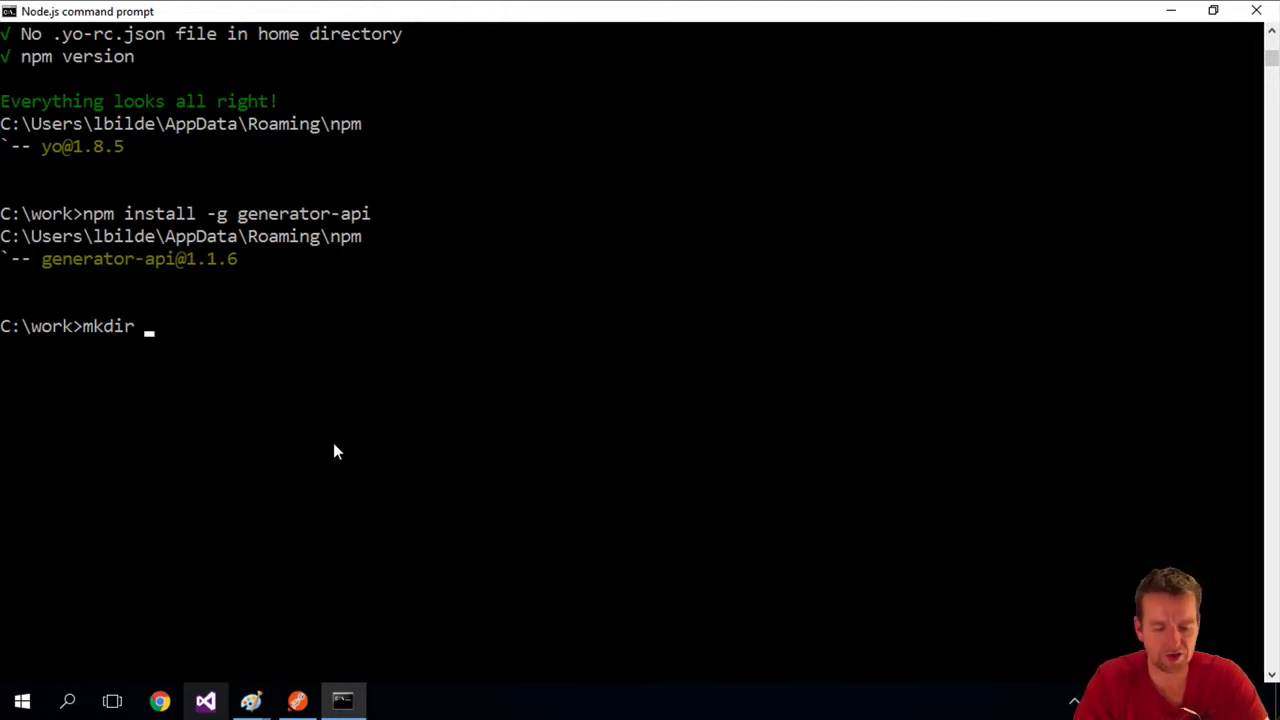
text(restApiYoeman)
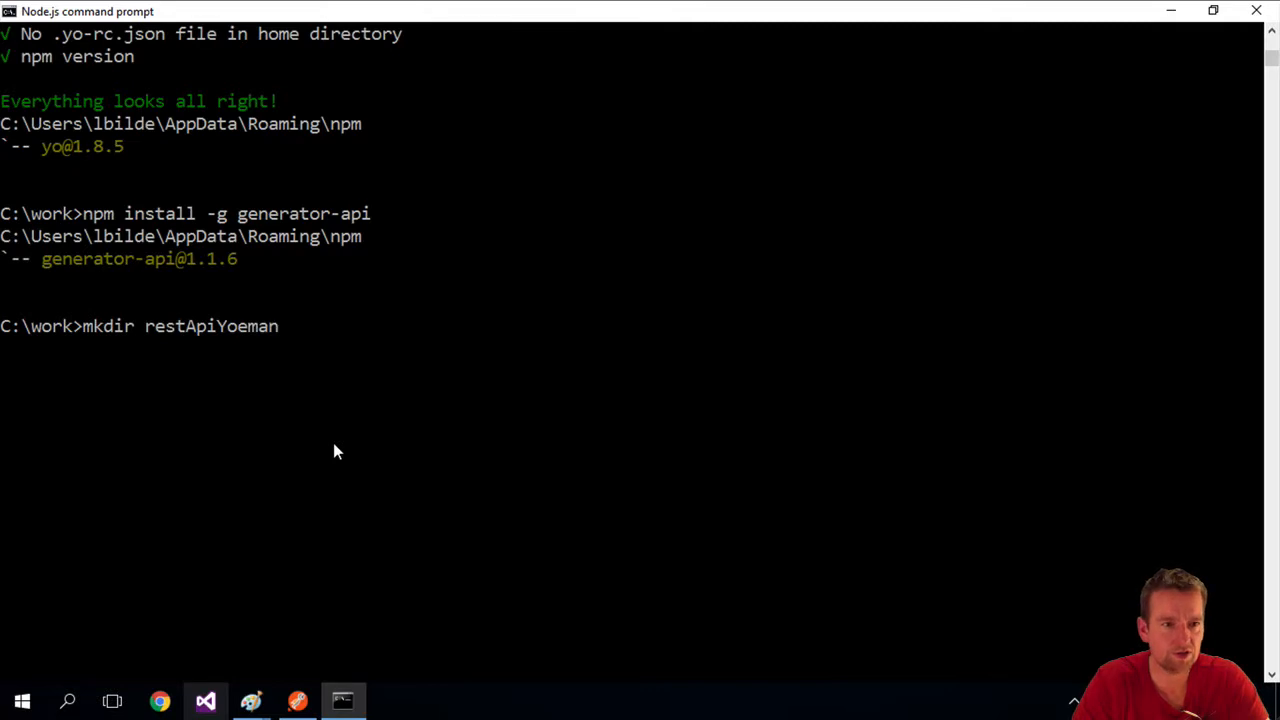
text(c)
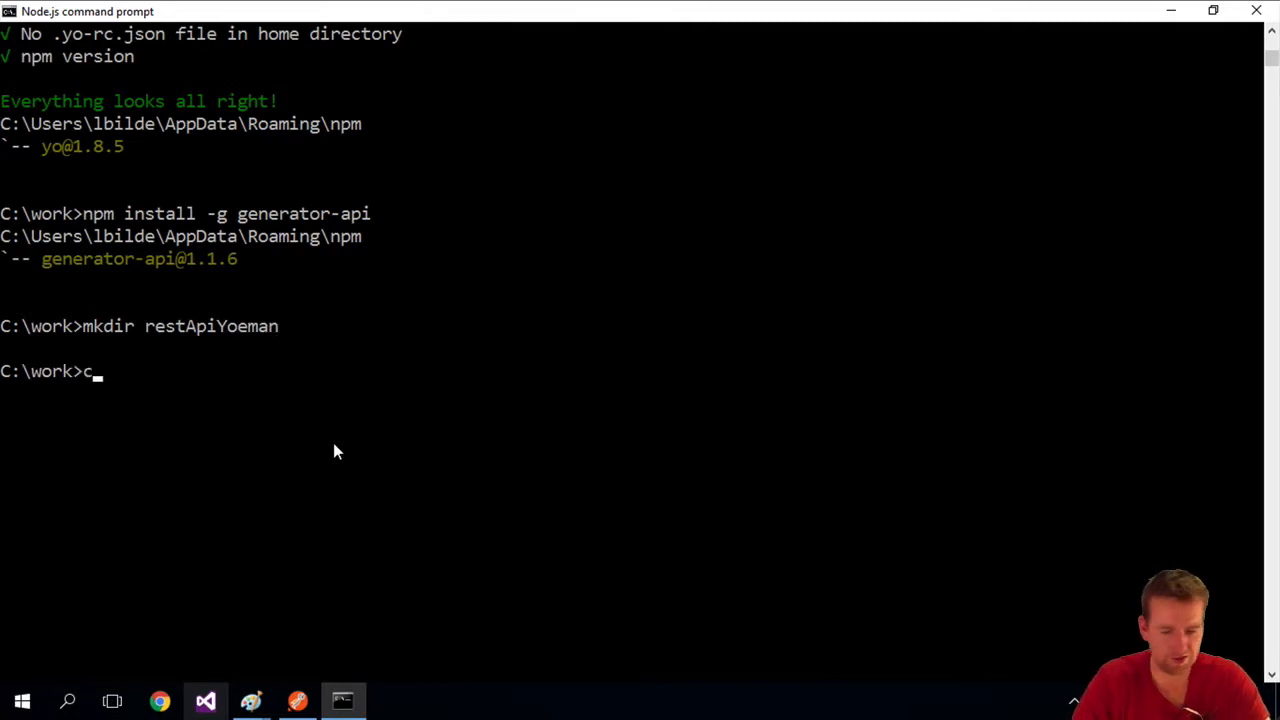
text(d restApiYoeman)
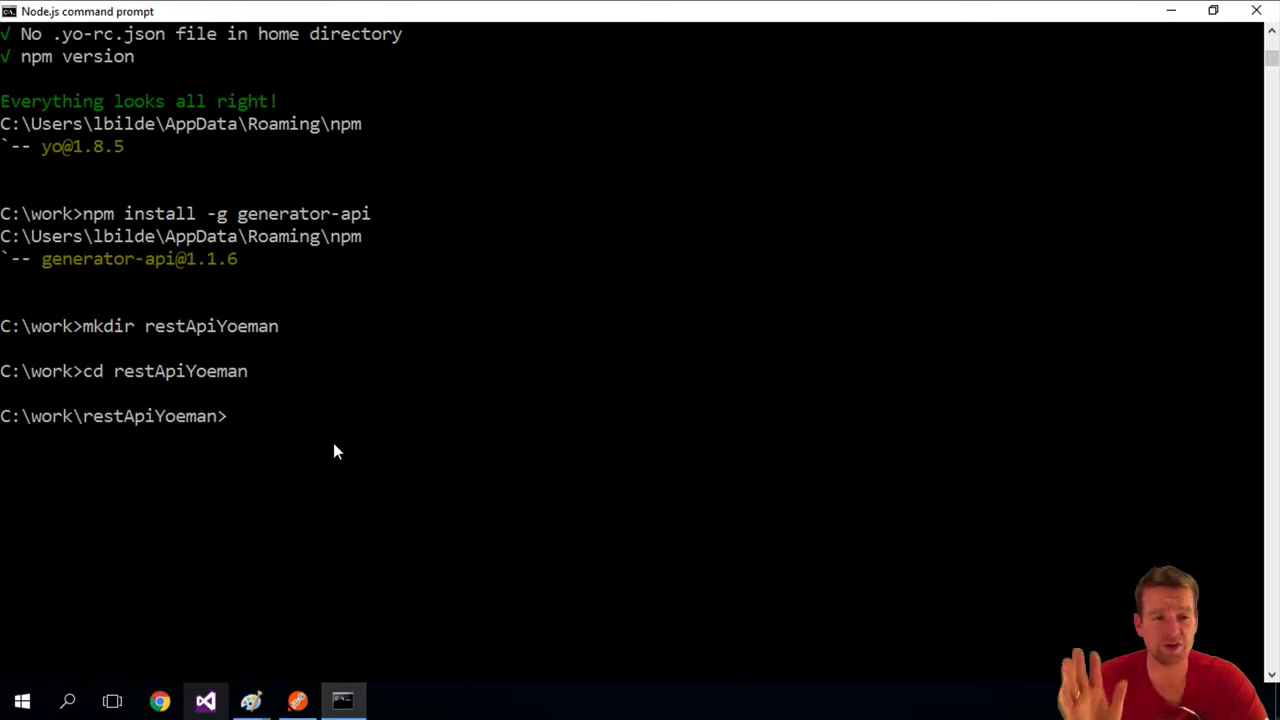
mouse_move(343, 442)
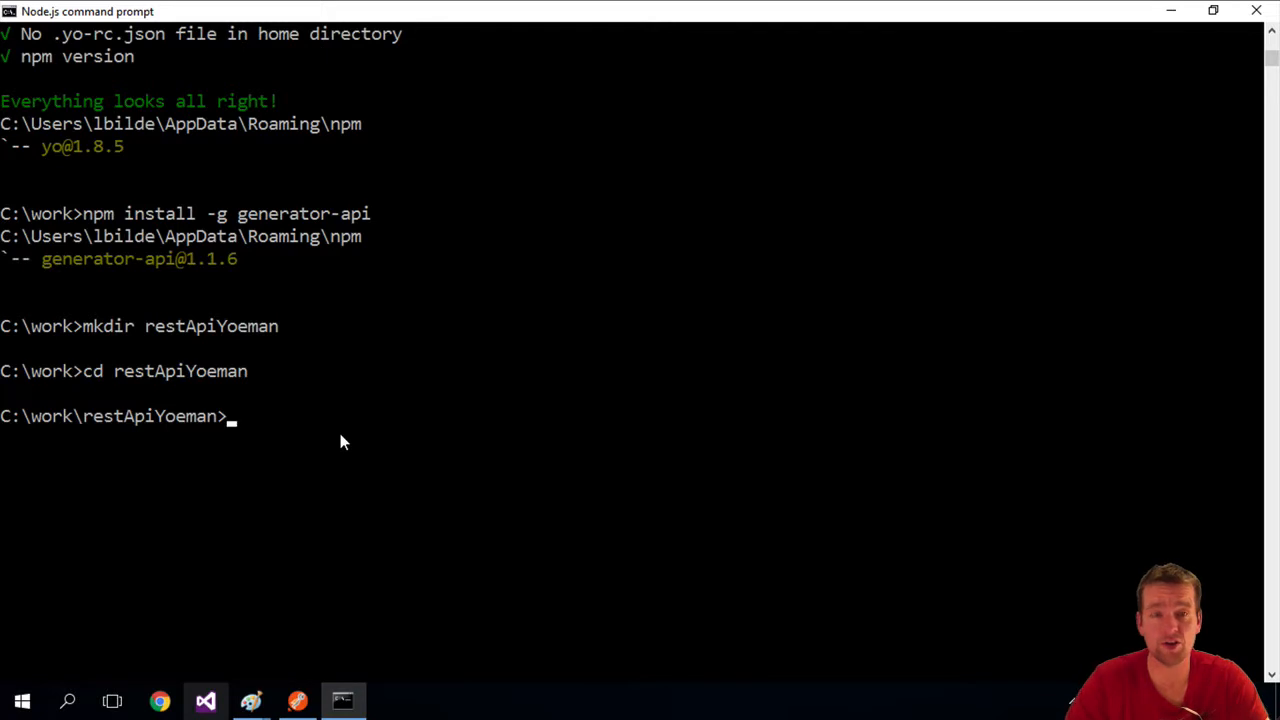
- Start 'yo api' and enter server name rest-api-yoeman with description 'just a test'
text(yo api)
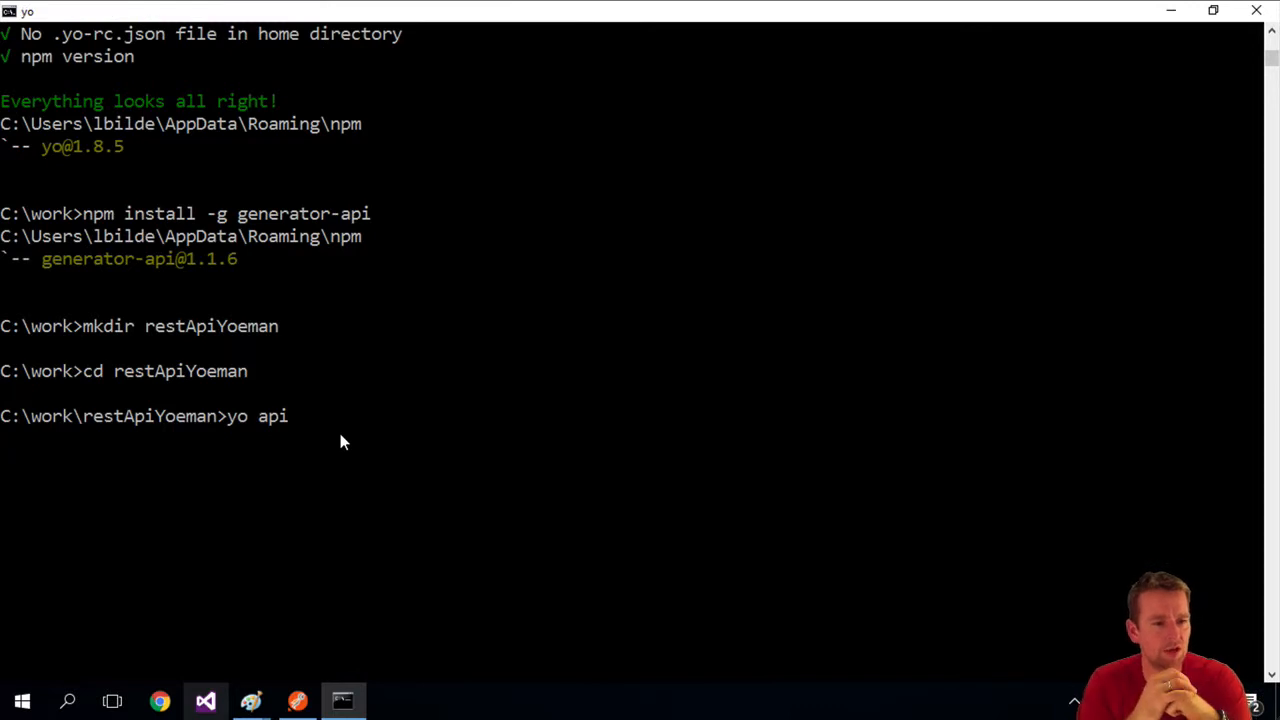
key(enter)
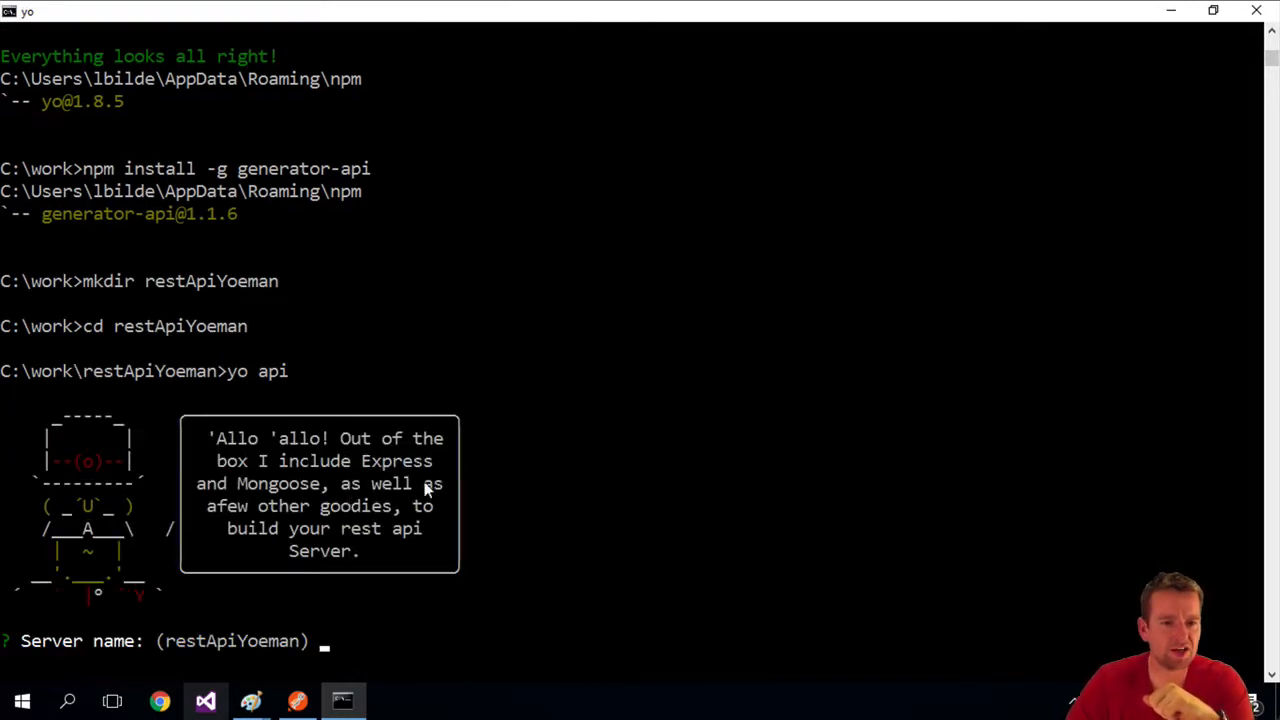
scroll(down, 3)
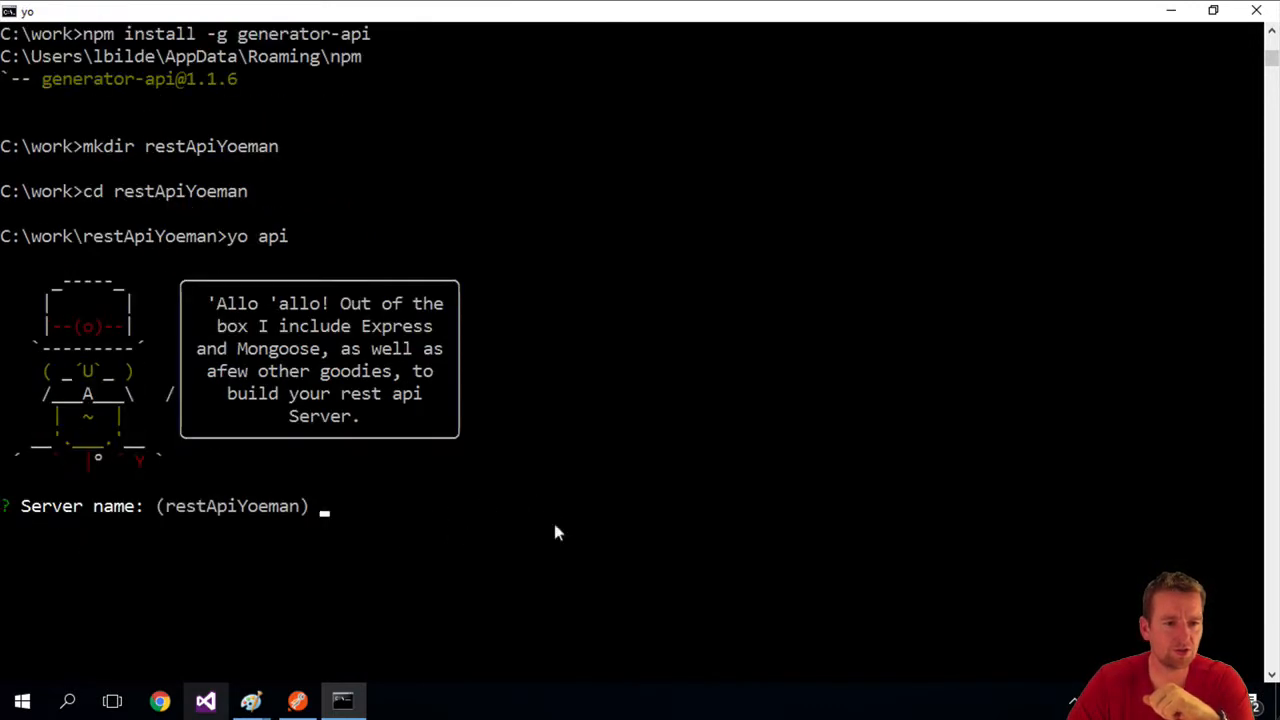
mouse_move(658, 537)
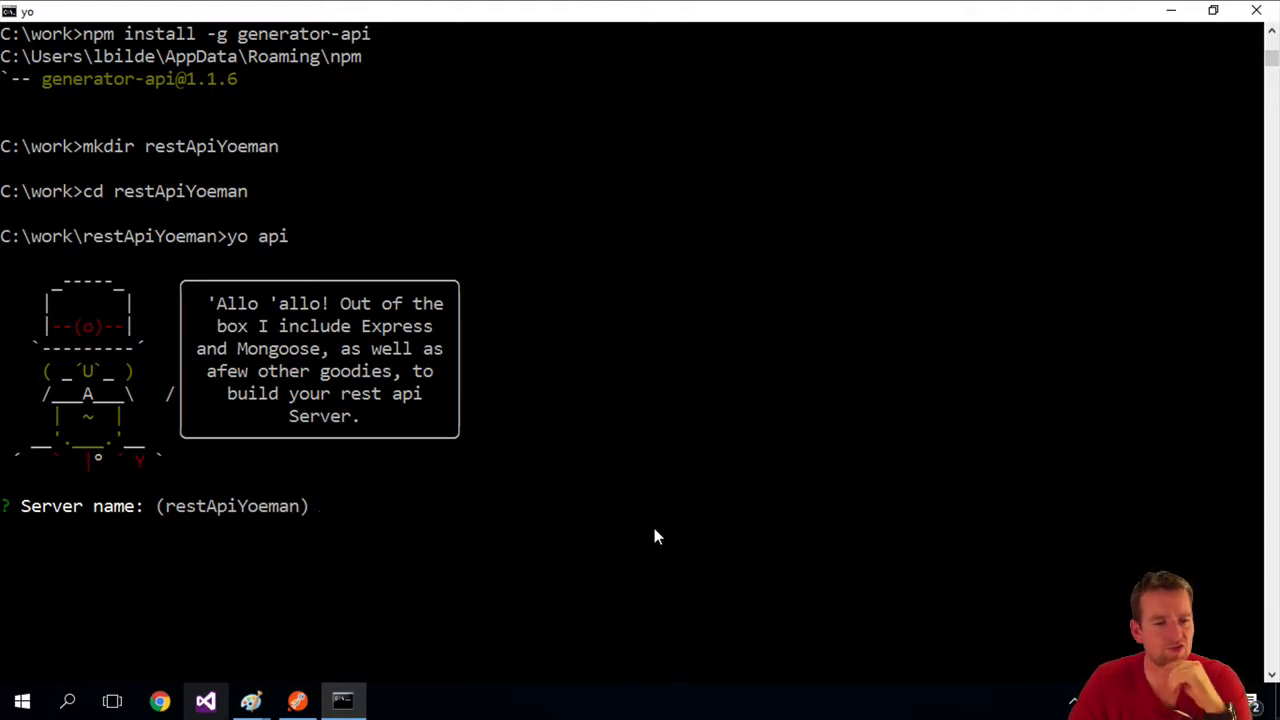
text(rest-api-yoeman)
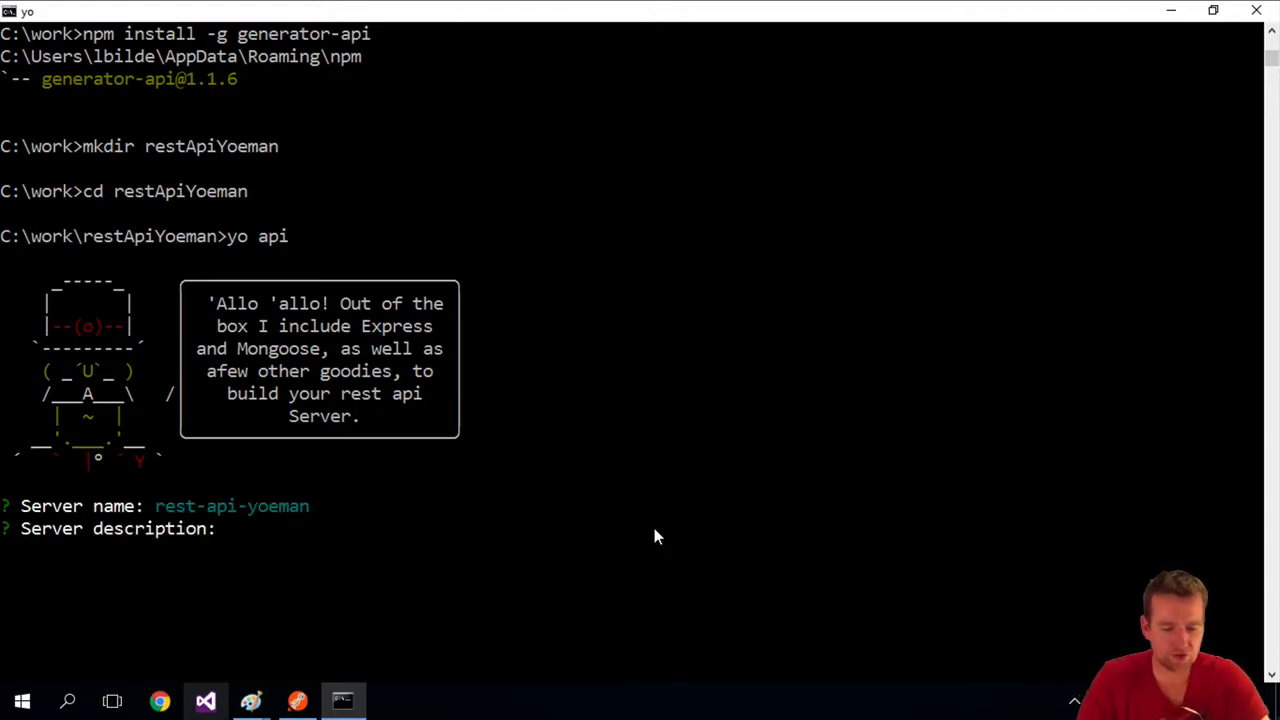
text(just a tes)
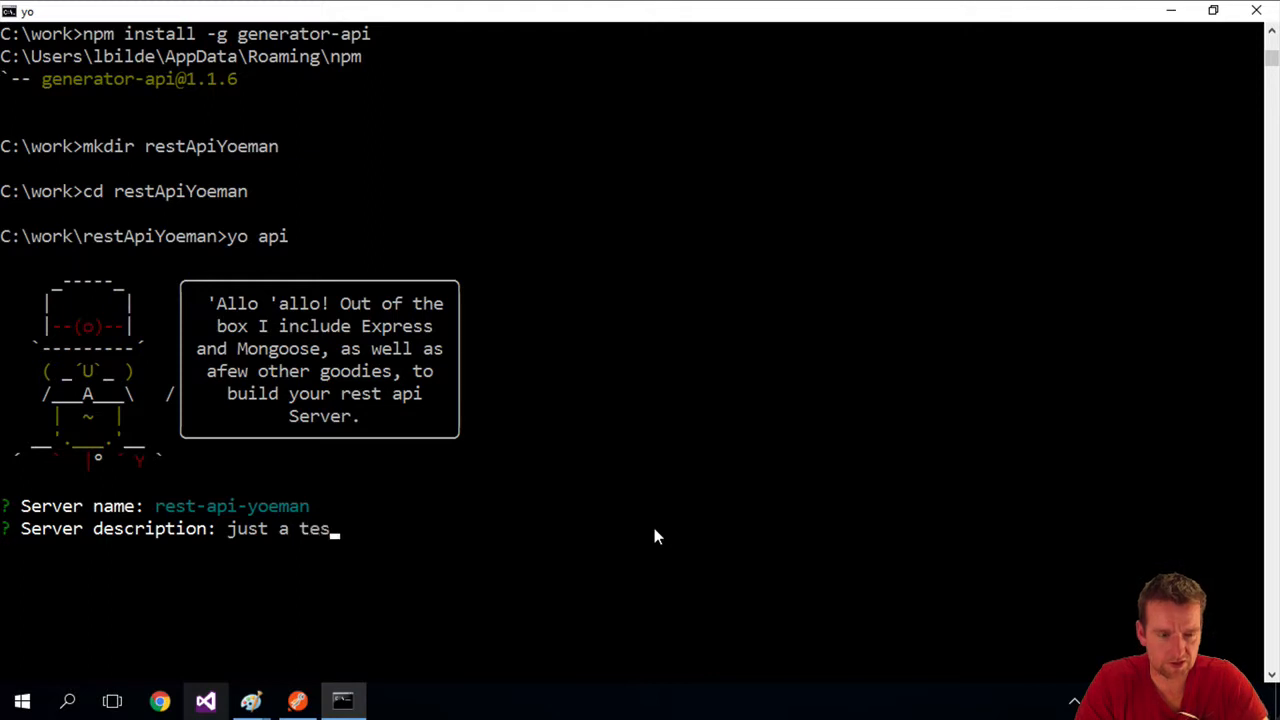
key(enter)
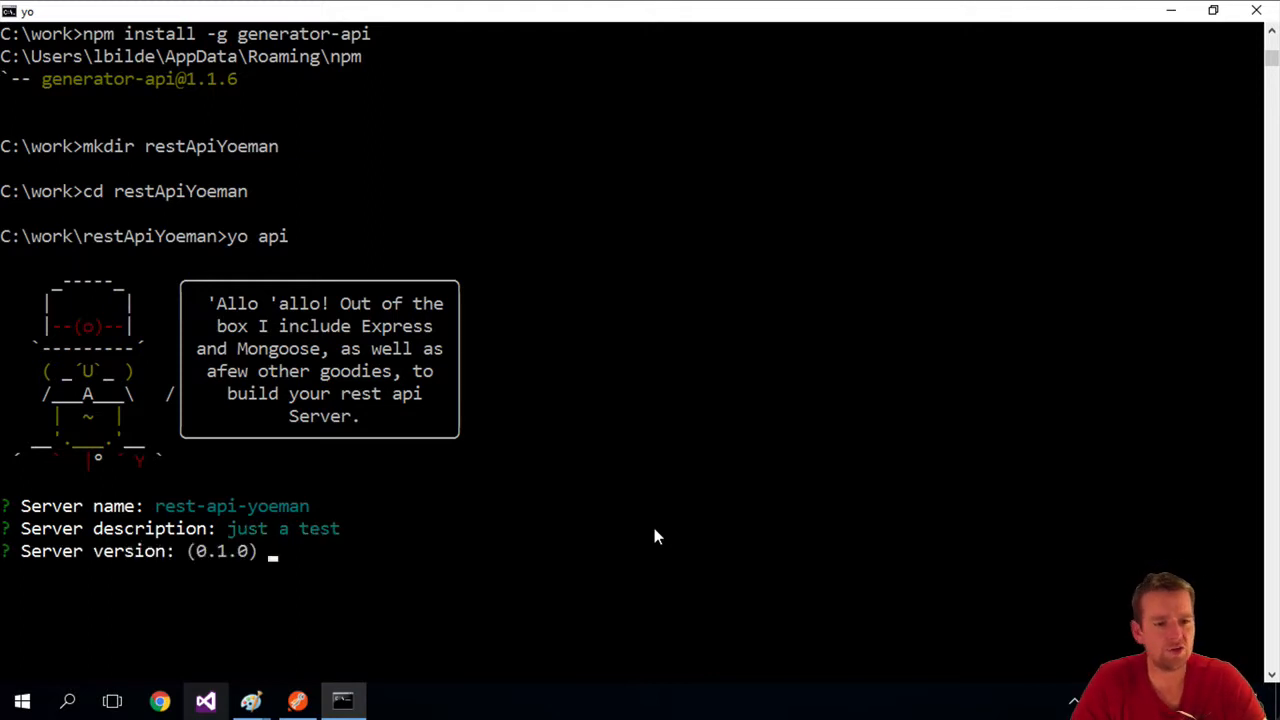
text(l: l)
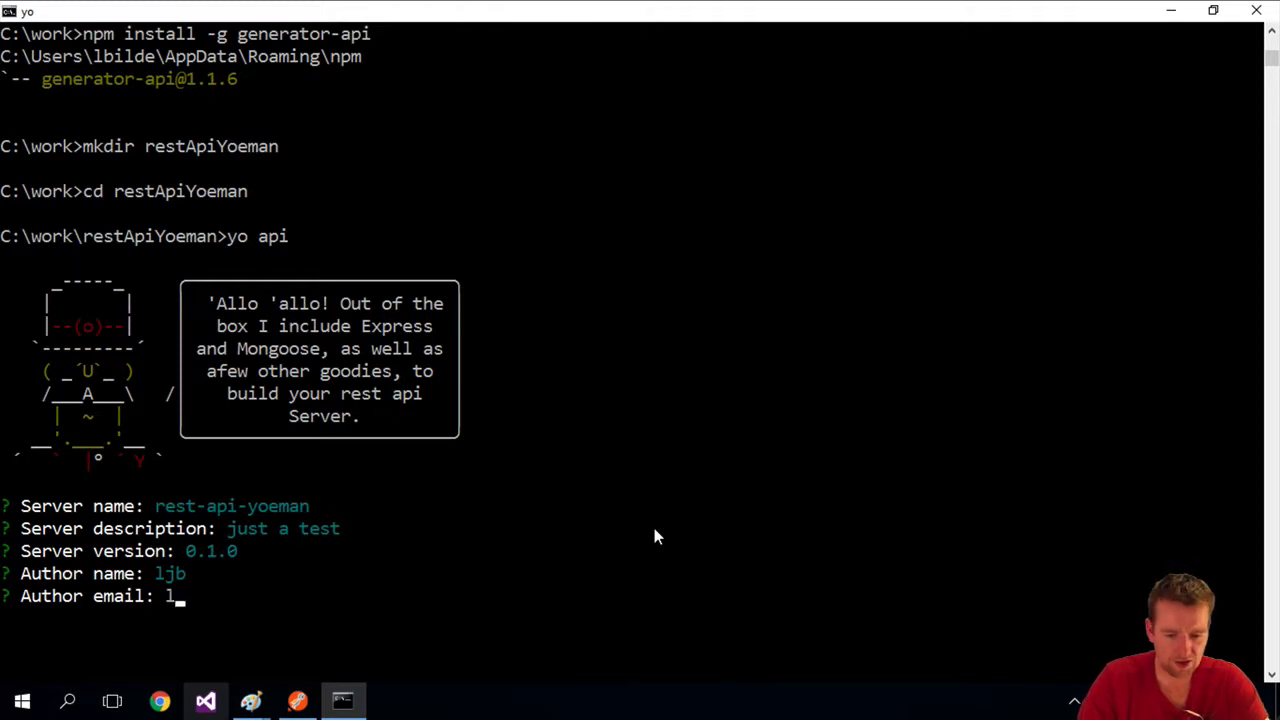
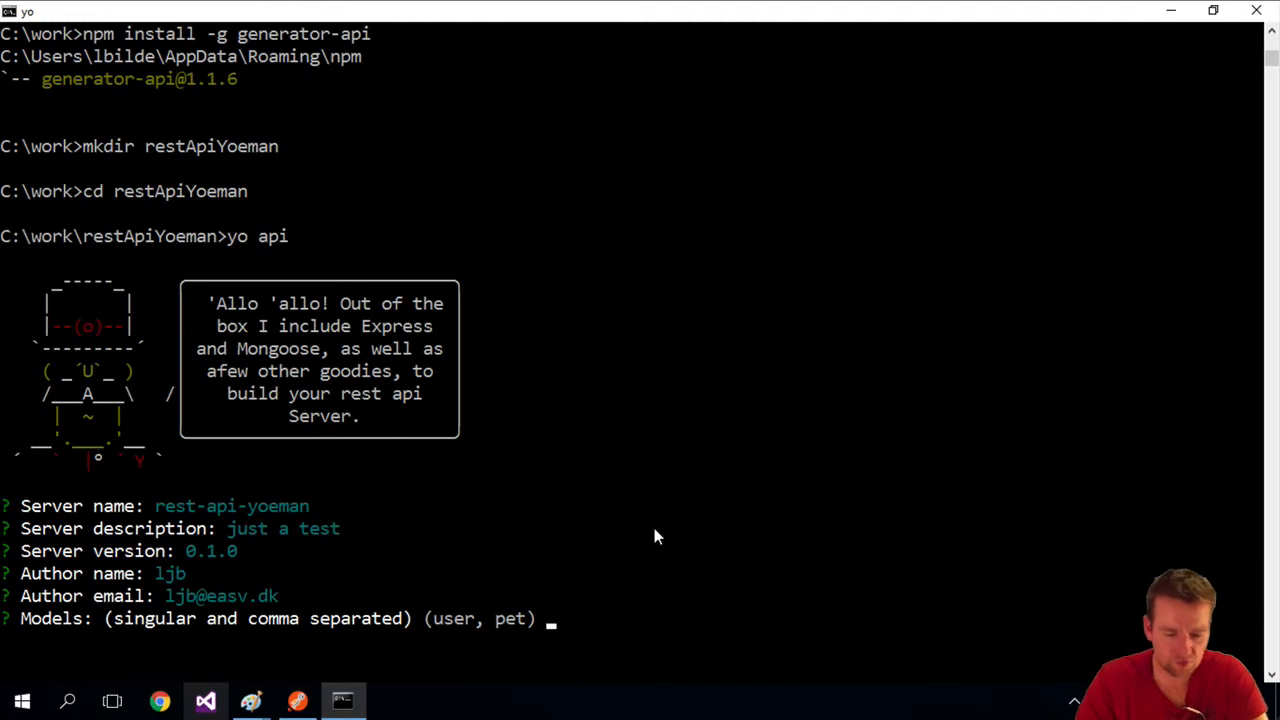
text(user,)
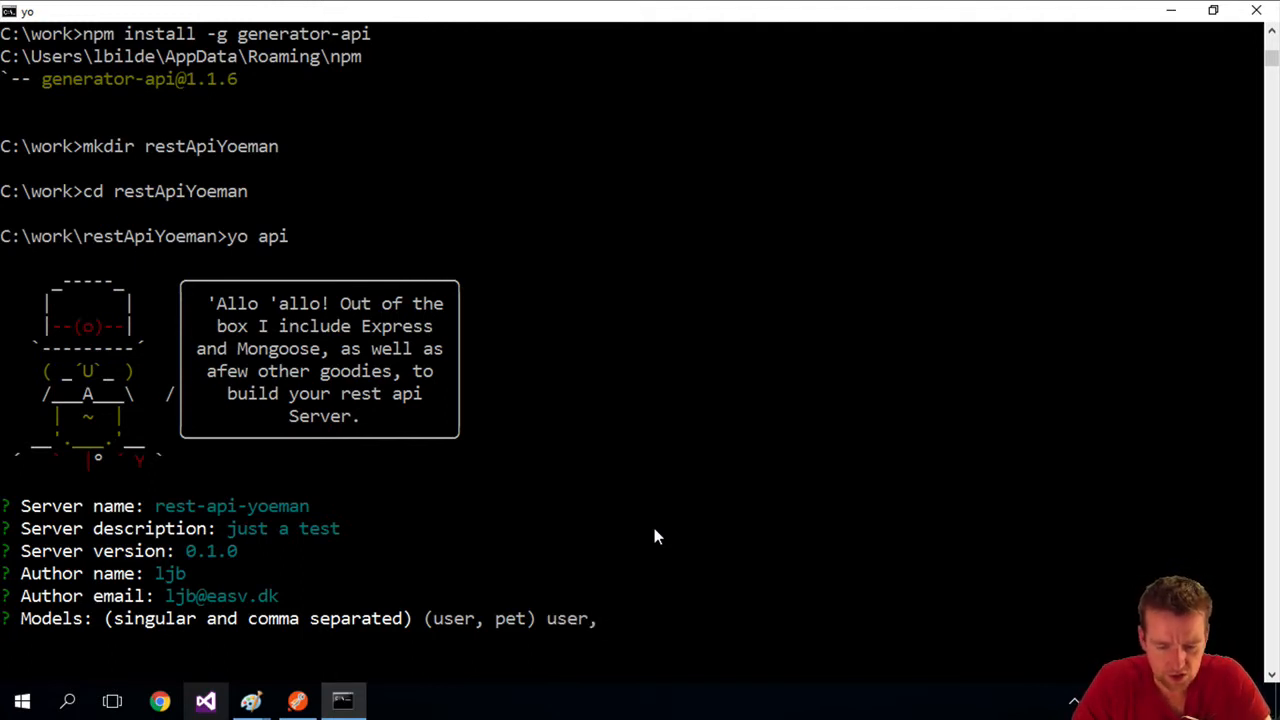
text(movie)
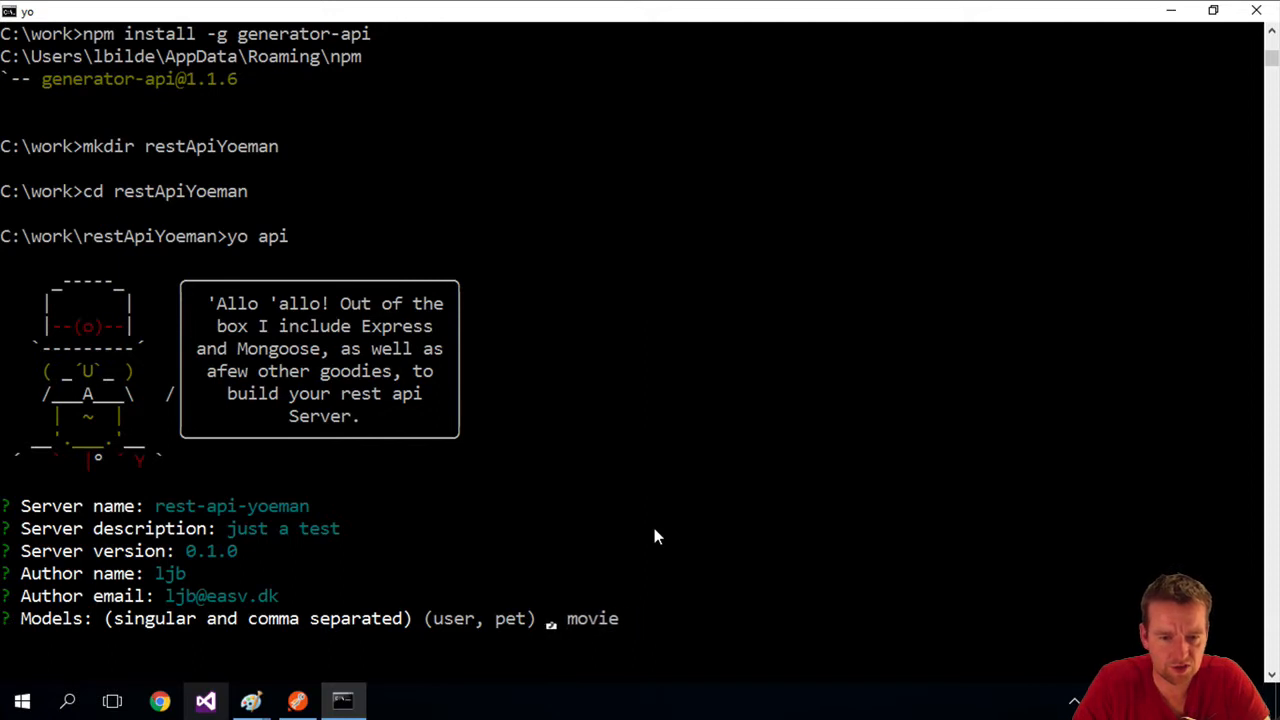
text(customer,)
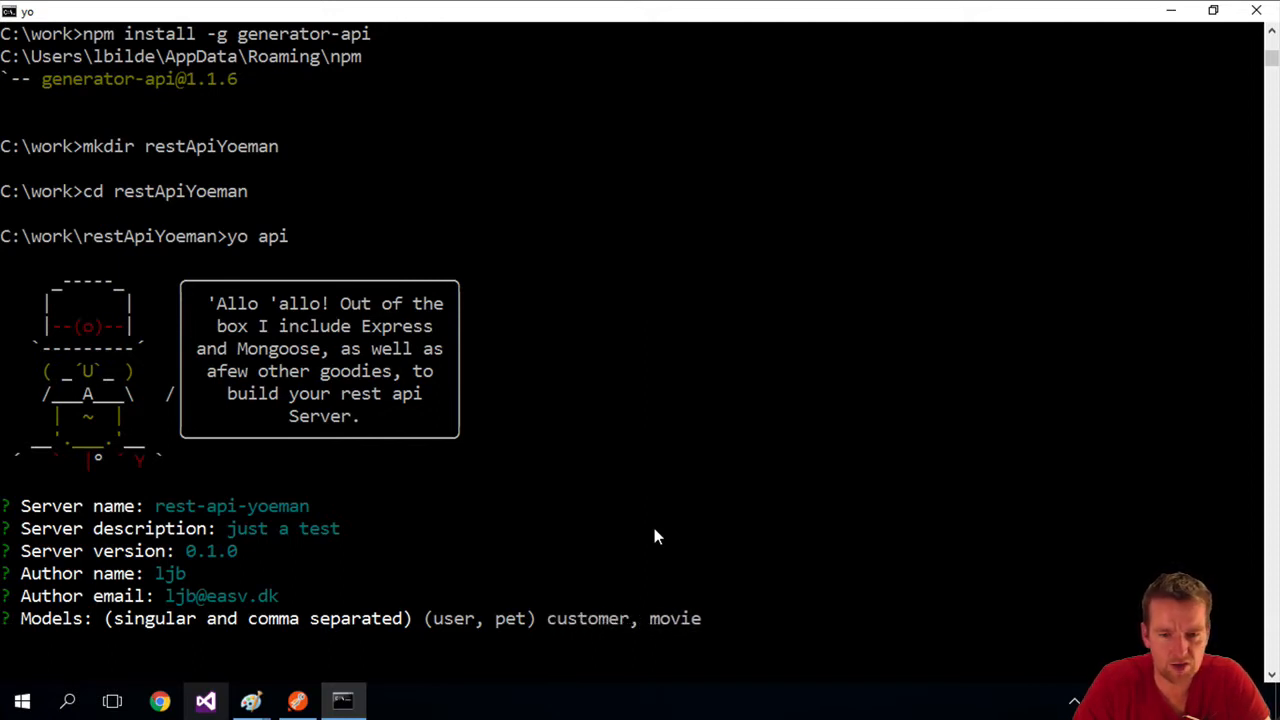
key(enter)
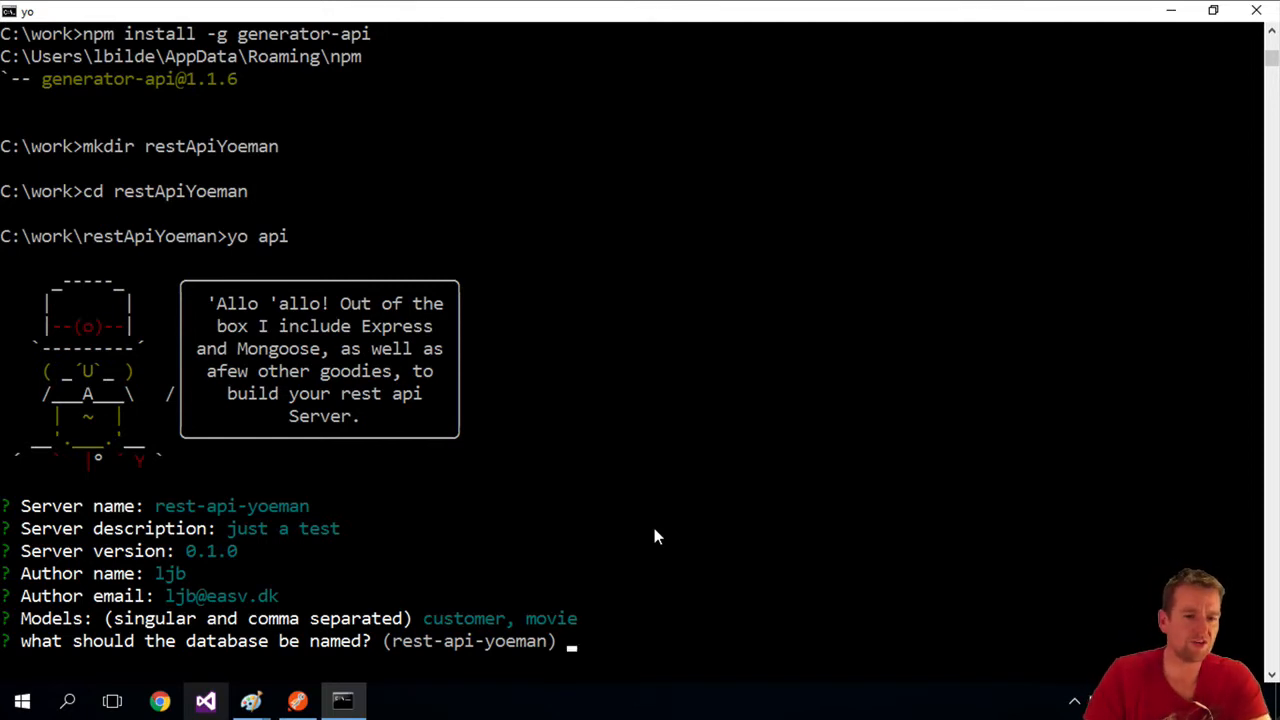
- Accept the default rest-api-yoeman database name and let scaffolding and npm install finish
key(enter)
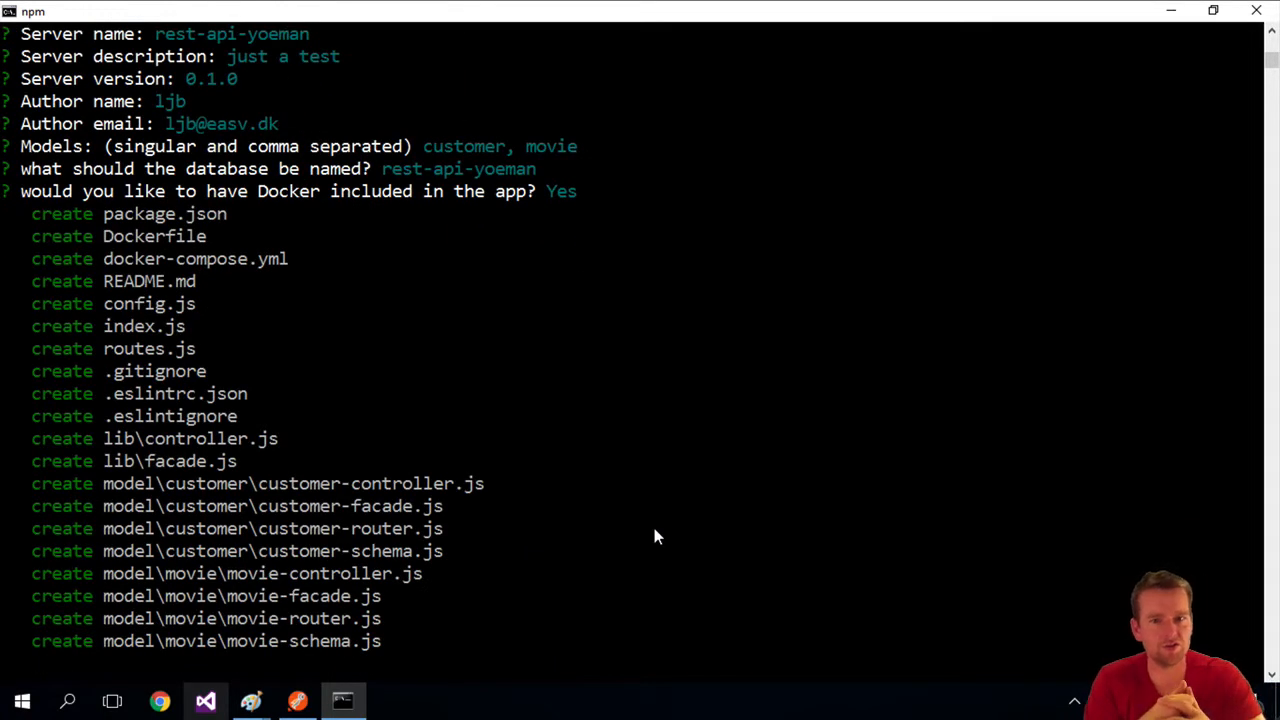
scroll(down, 3)
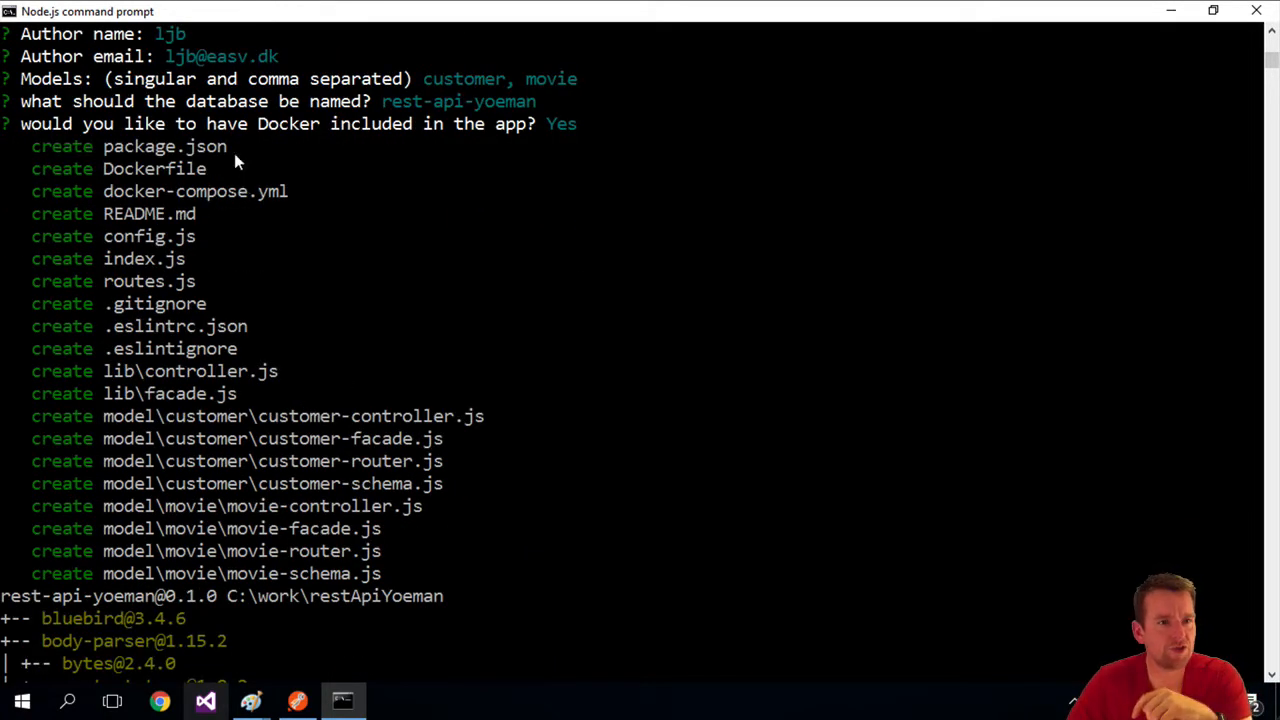
scroll(down, 3)
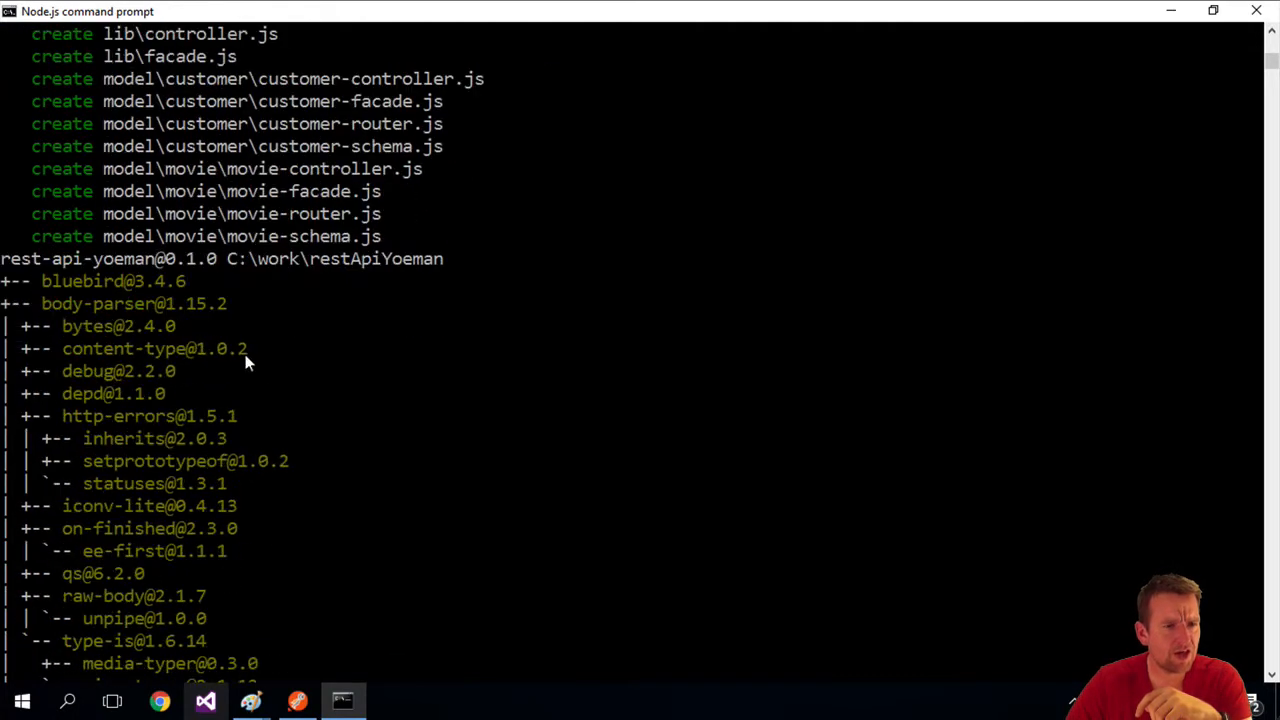
scroll(down, 3)
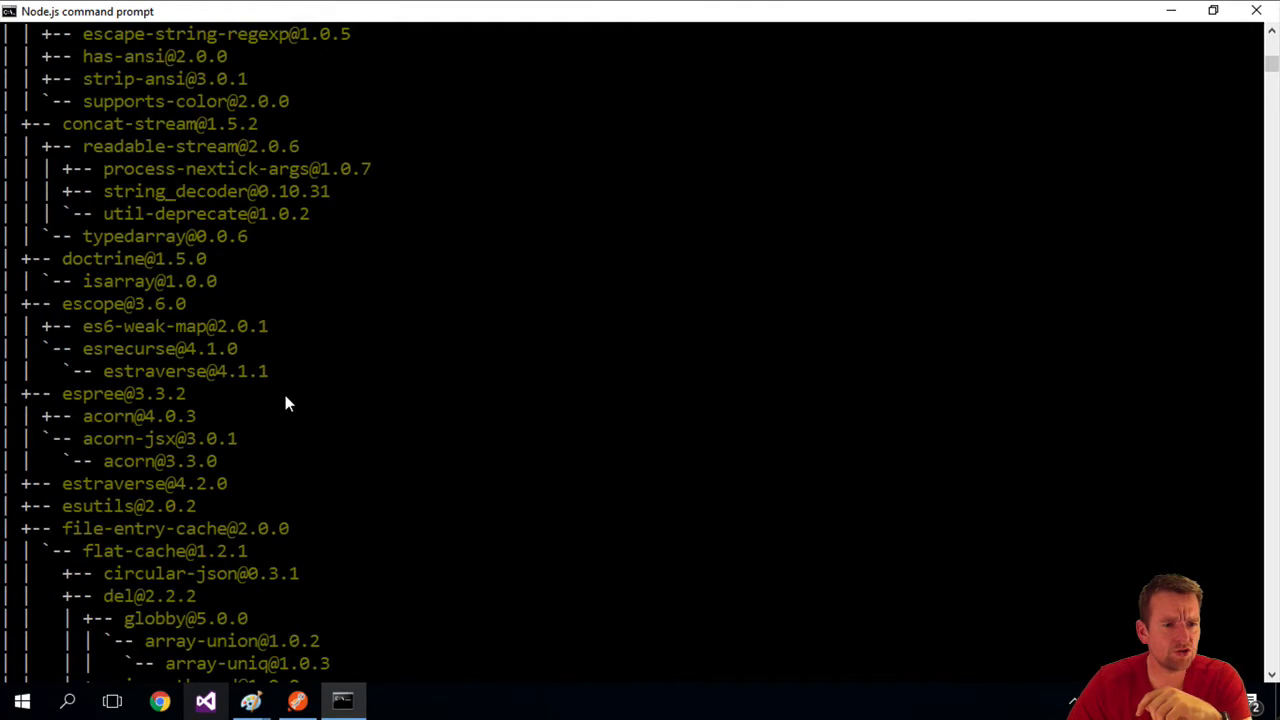
scroll(down, 3)
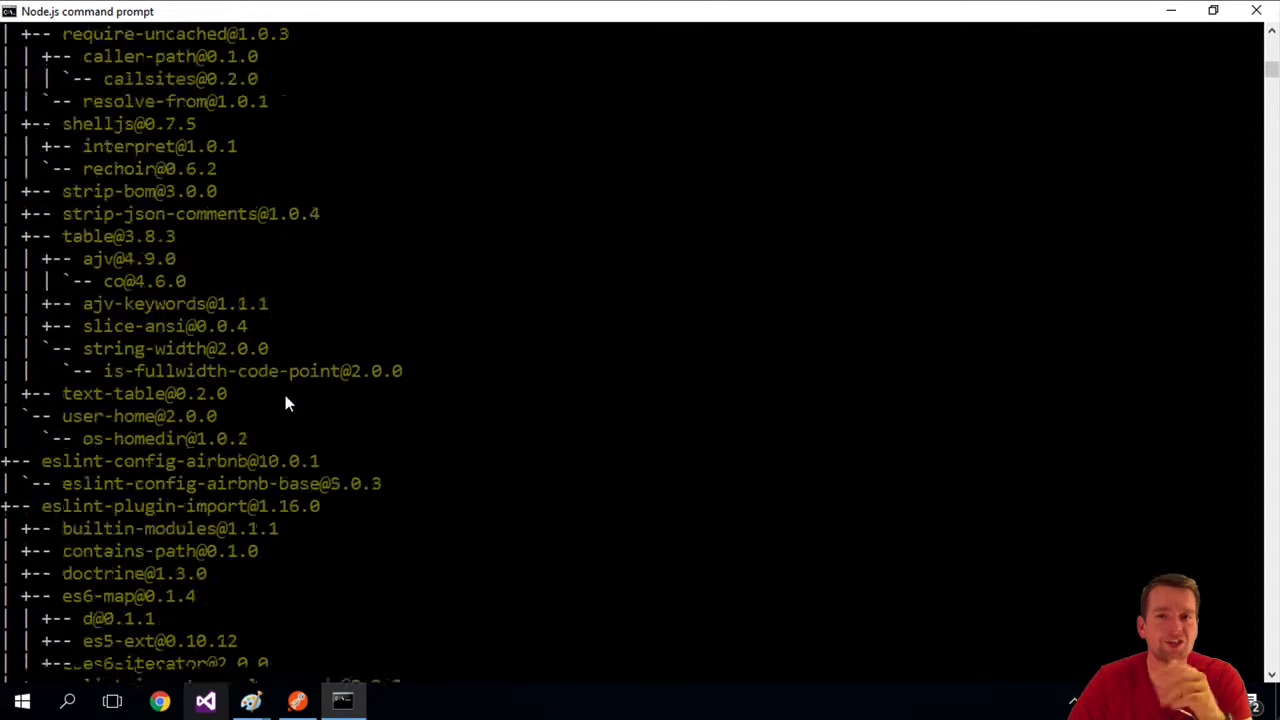
scroll(down, 3)
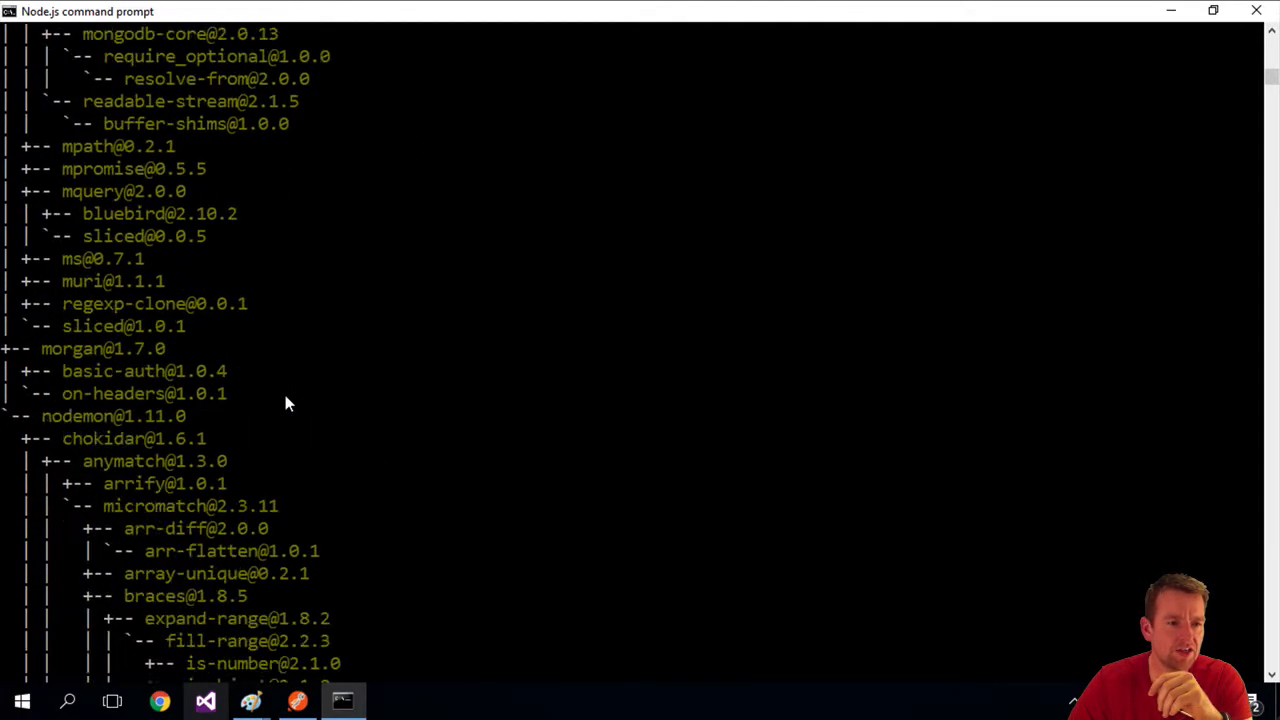
scroll(down, 3)
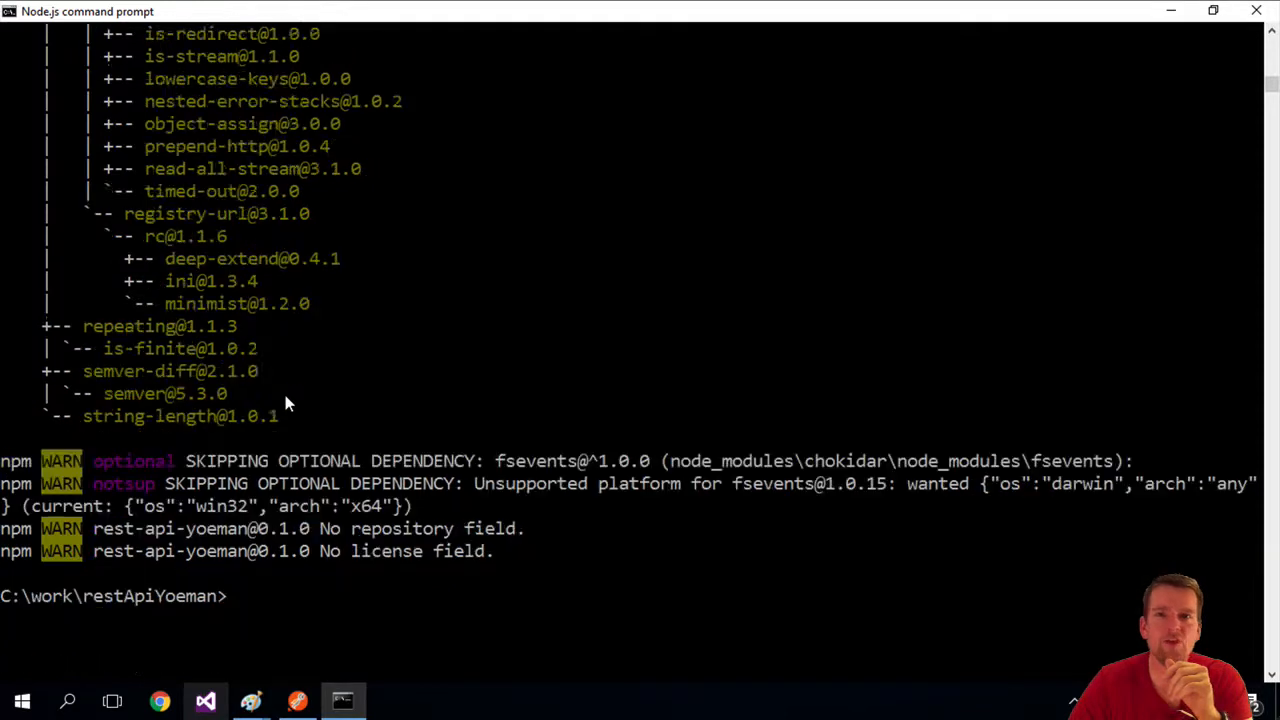
scroll(down, 3)
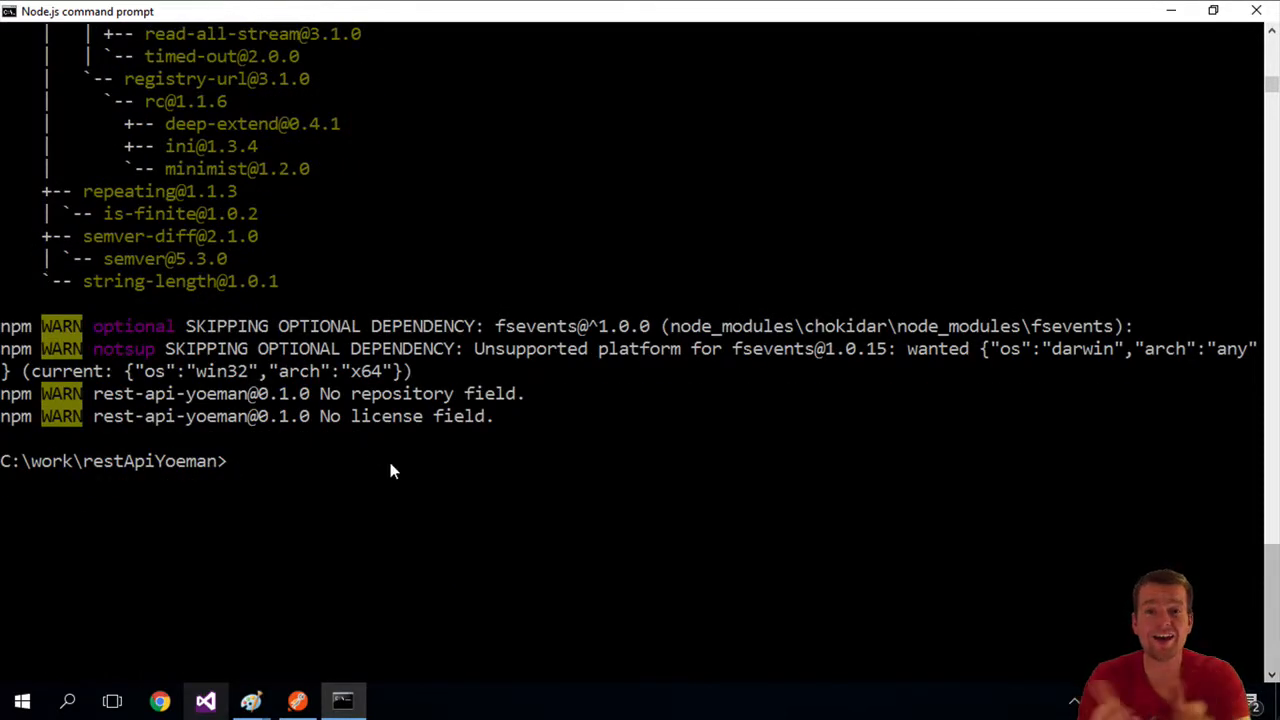